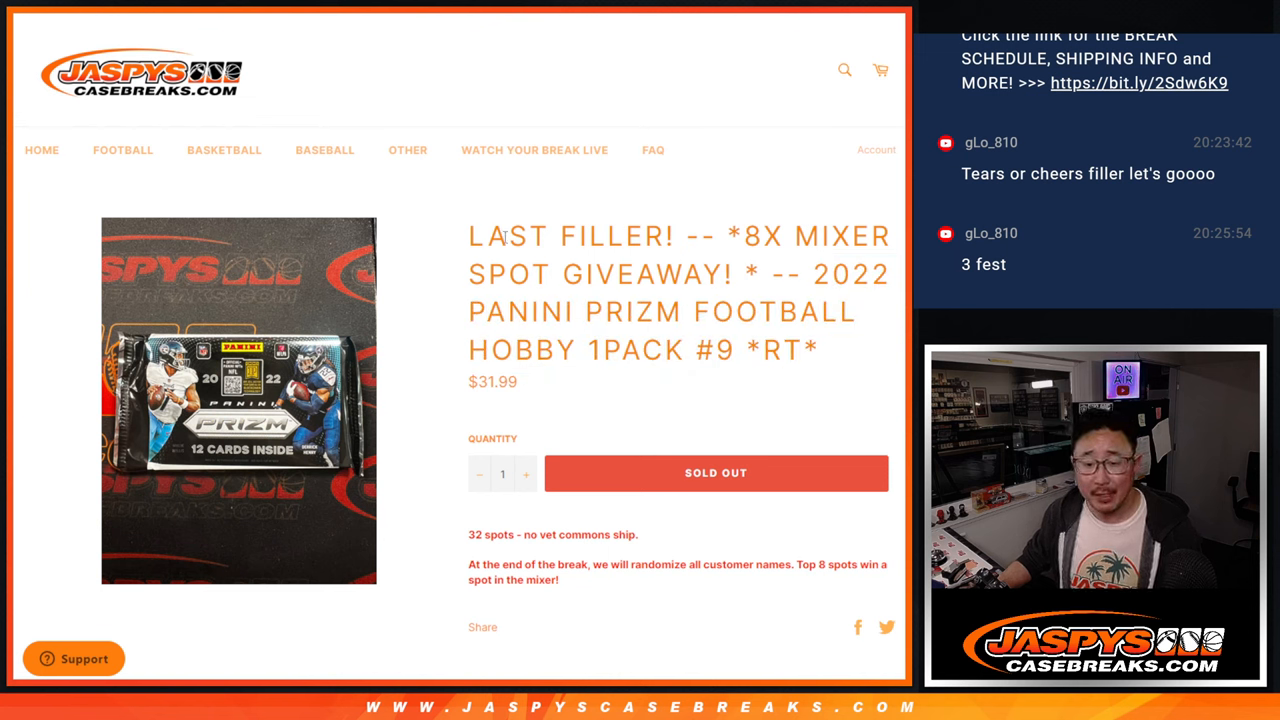
Roll the two virtual dice on the Dice Roller page.
drag(468, 236, 704, 236)
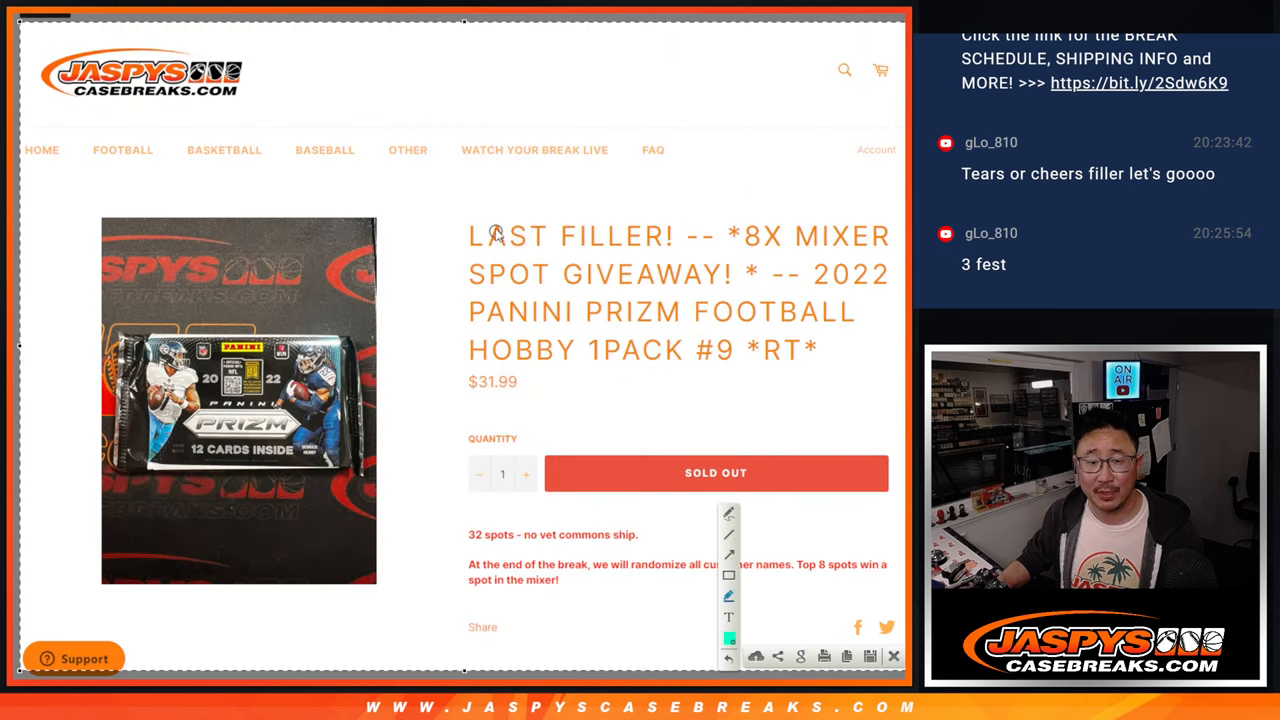
drag(470, 236, 680, 236)
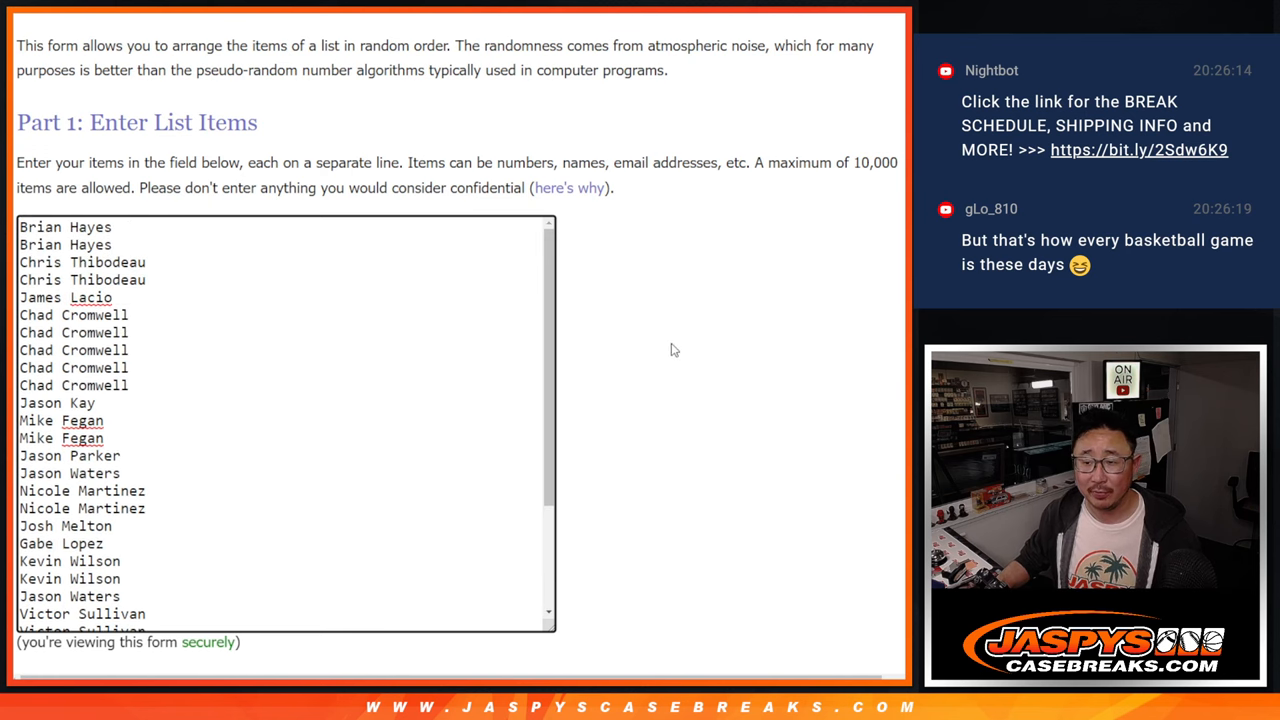
scroll(down, 3)
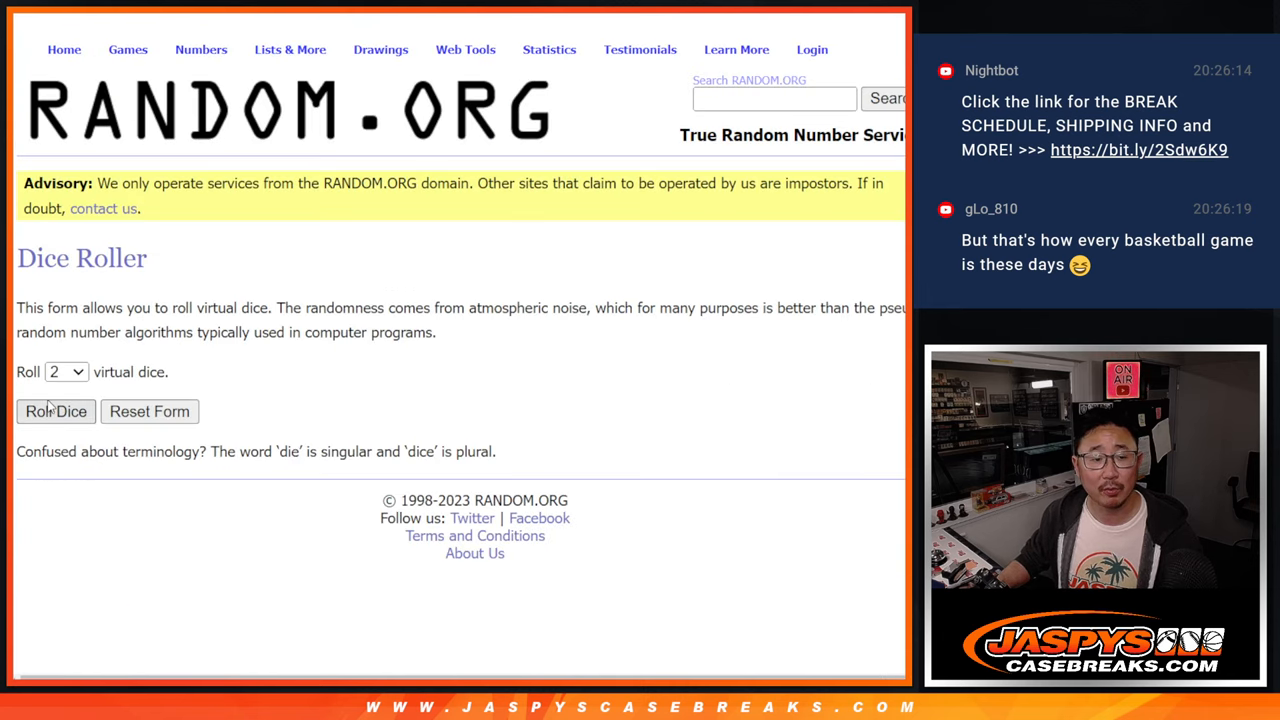
click(56, 412)
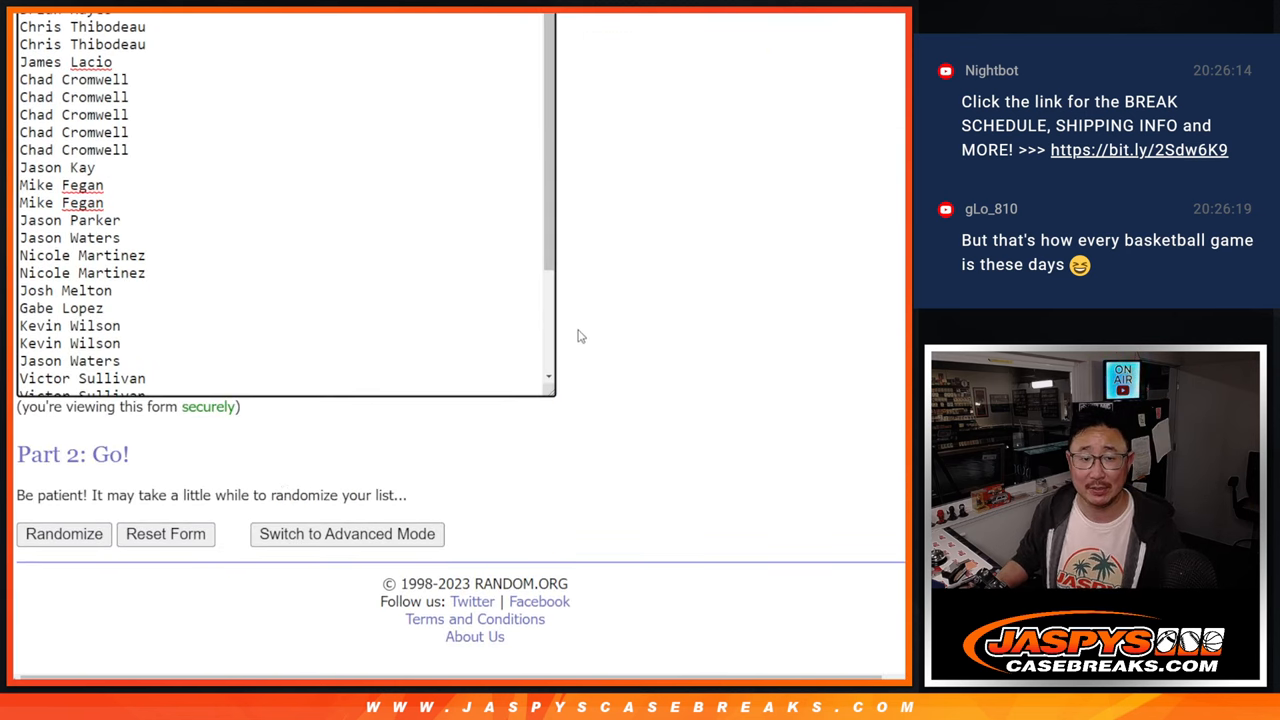
Randomize the 32 customer names twice, then move to the NFL team list form.
click(64, 532)
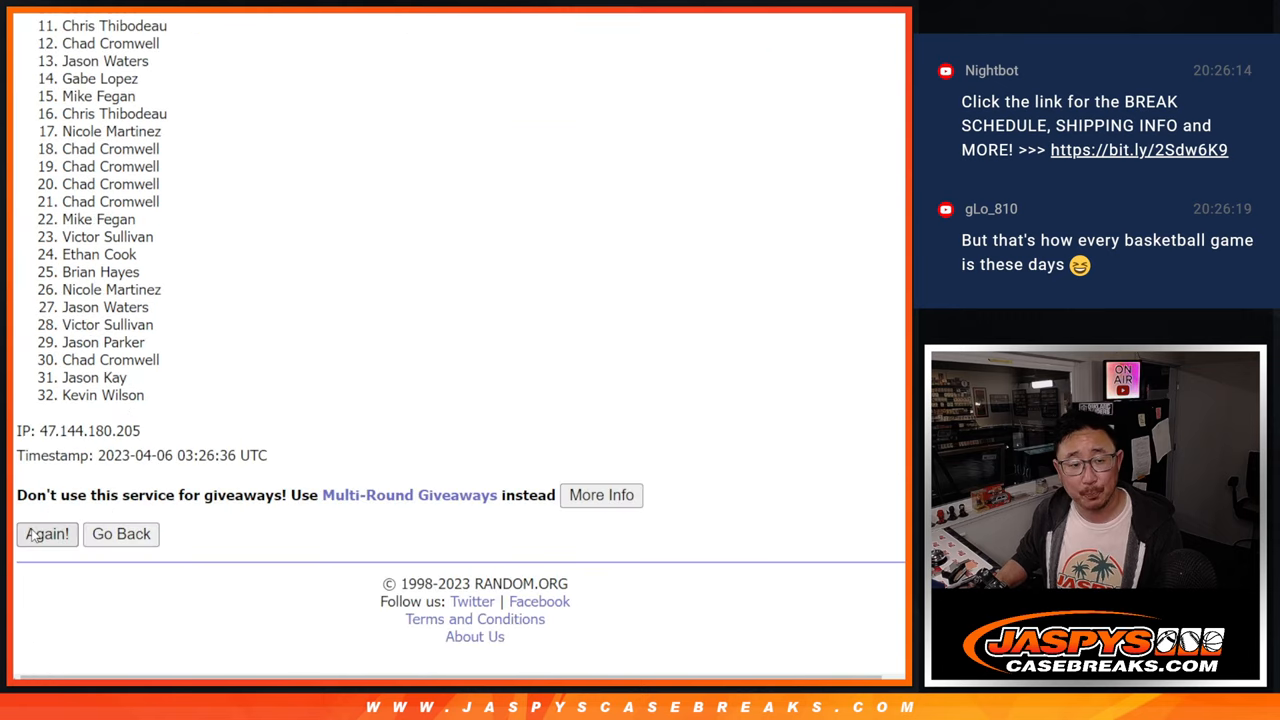
click(48, 532)
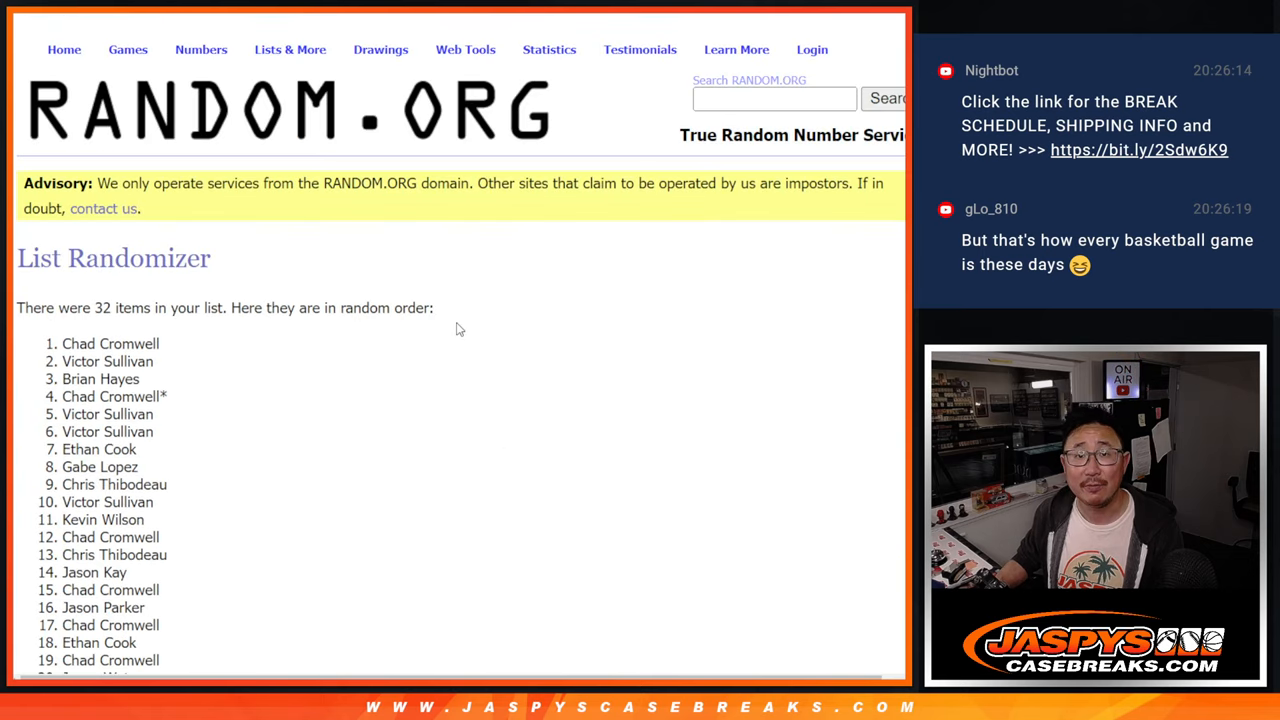
scroll(down, 3)
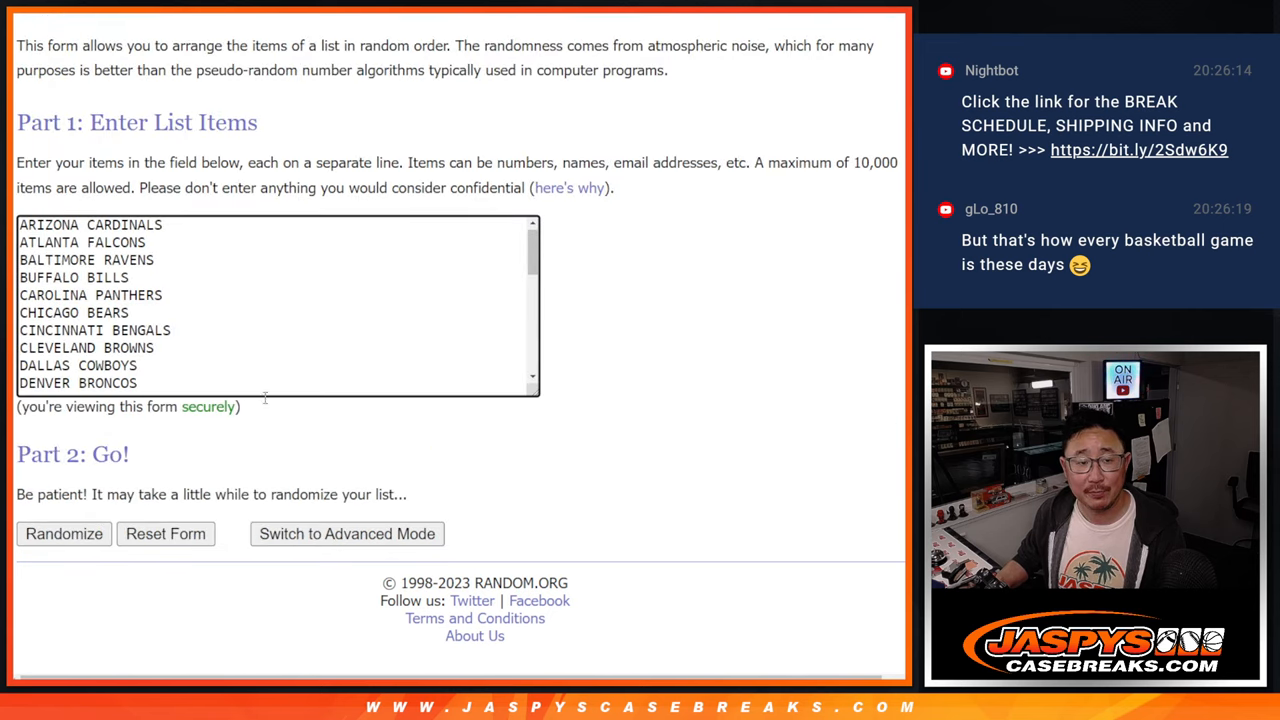
Randomize the 32 NFL teams three times in a row.
click(64, 532)
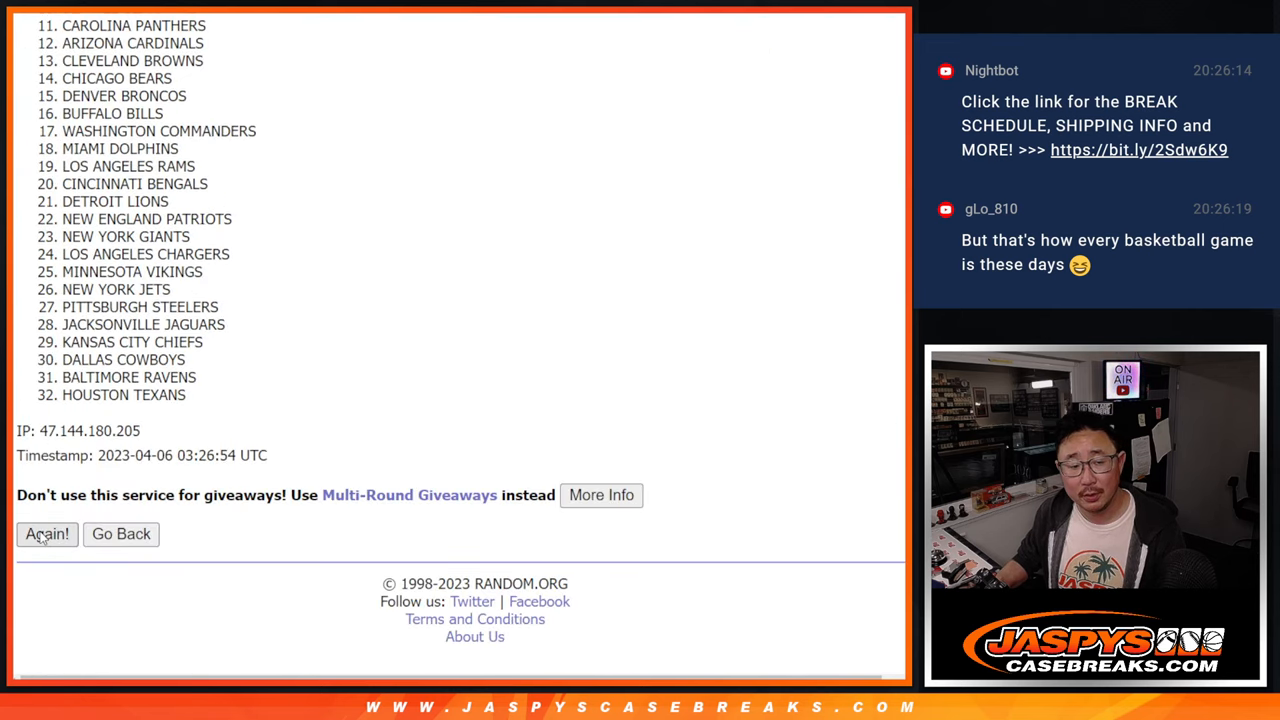
click(46, 532)
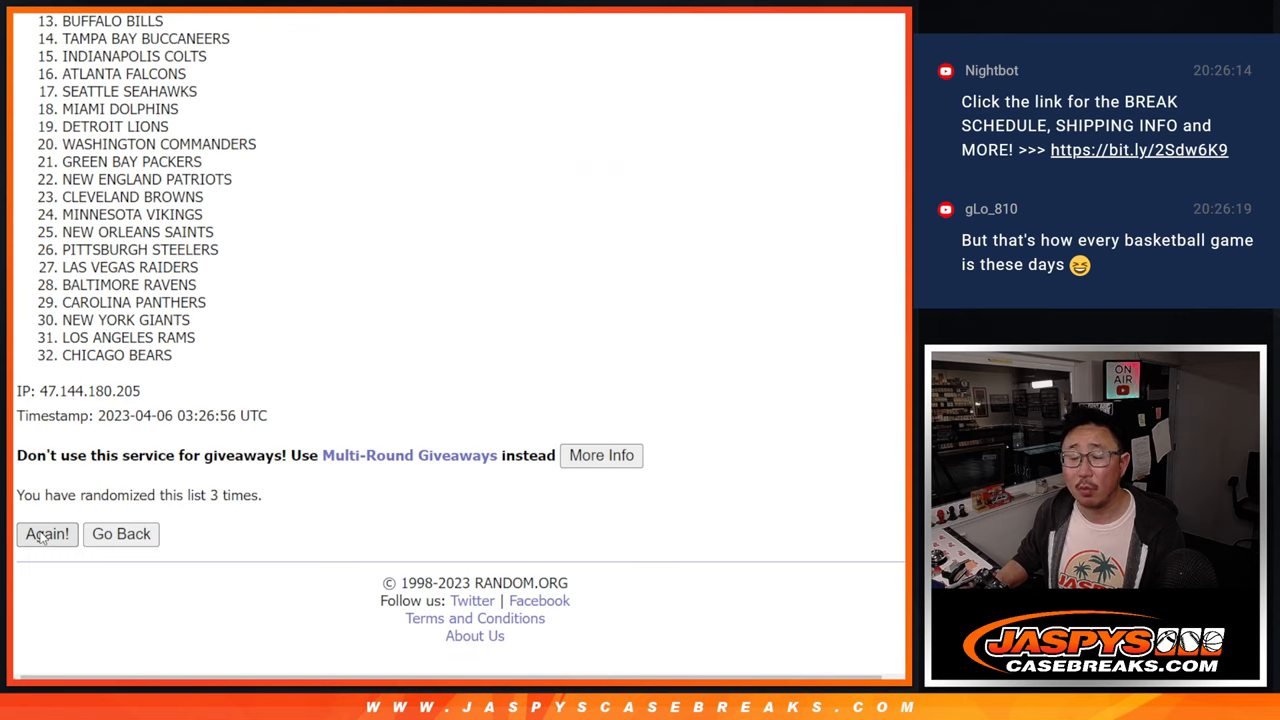
click(48, 532)
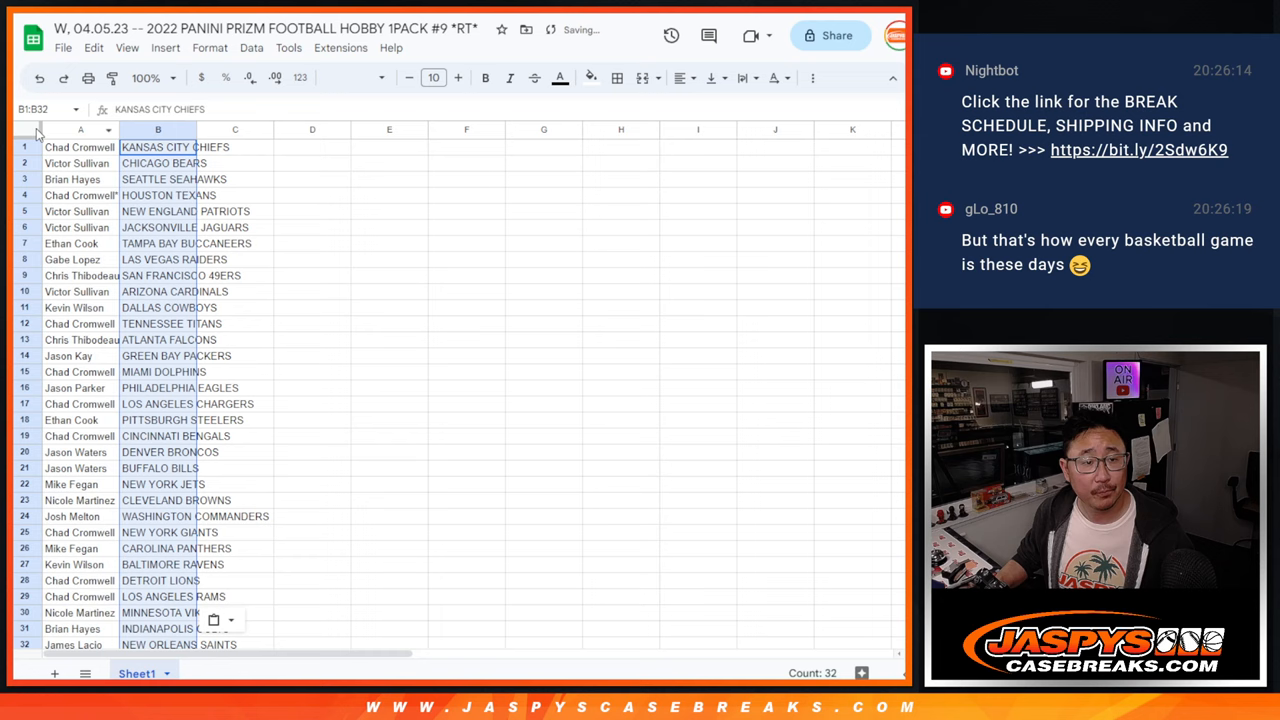
Set the whole break list to font size 12 and zoom the sheet to 150%.
click(26, 128)
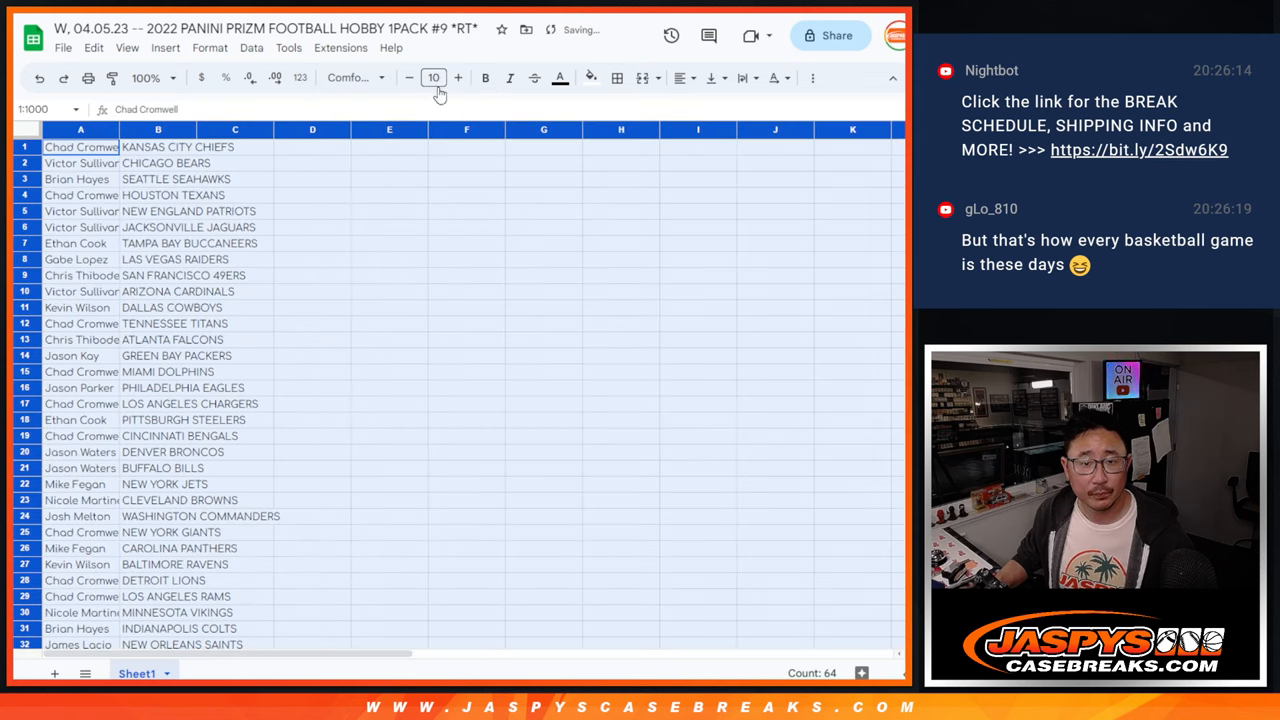
click(144, 78)
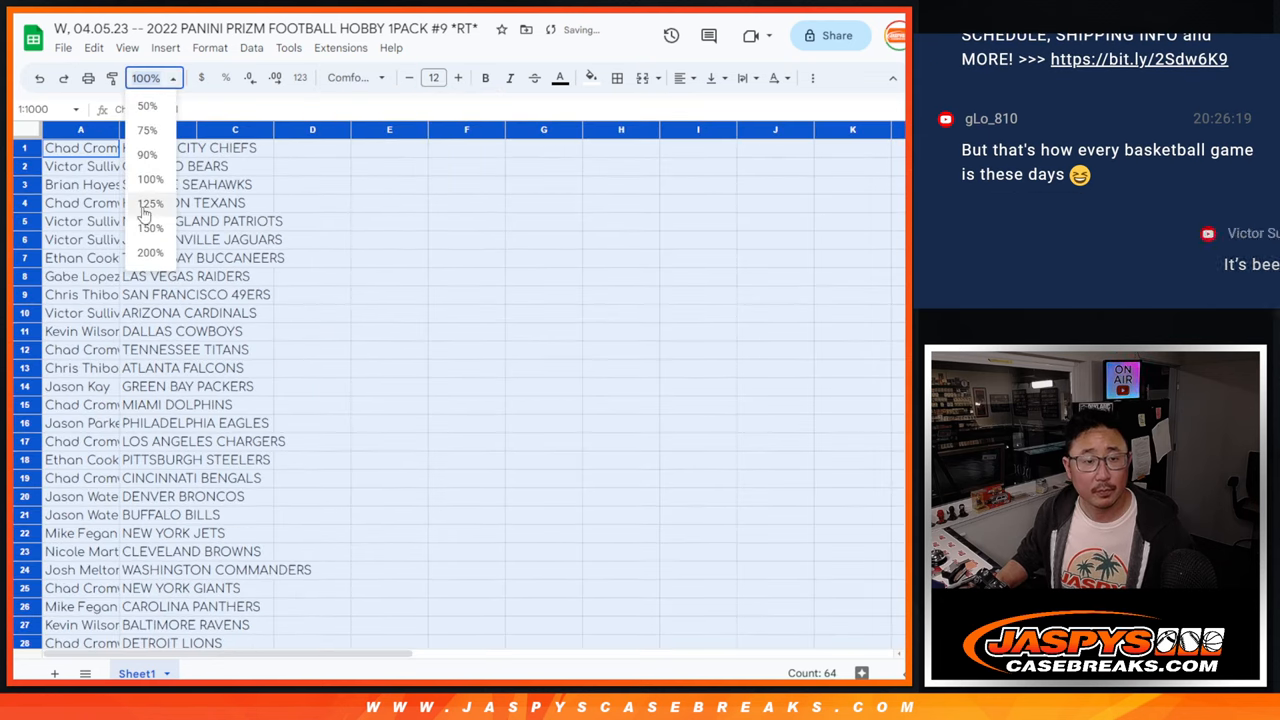
click(150, 216)
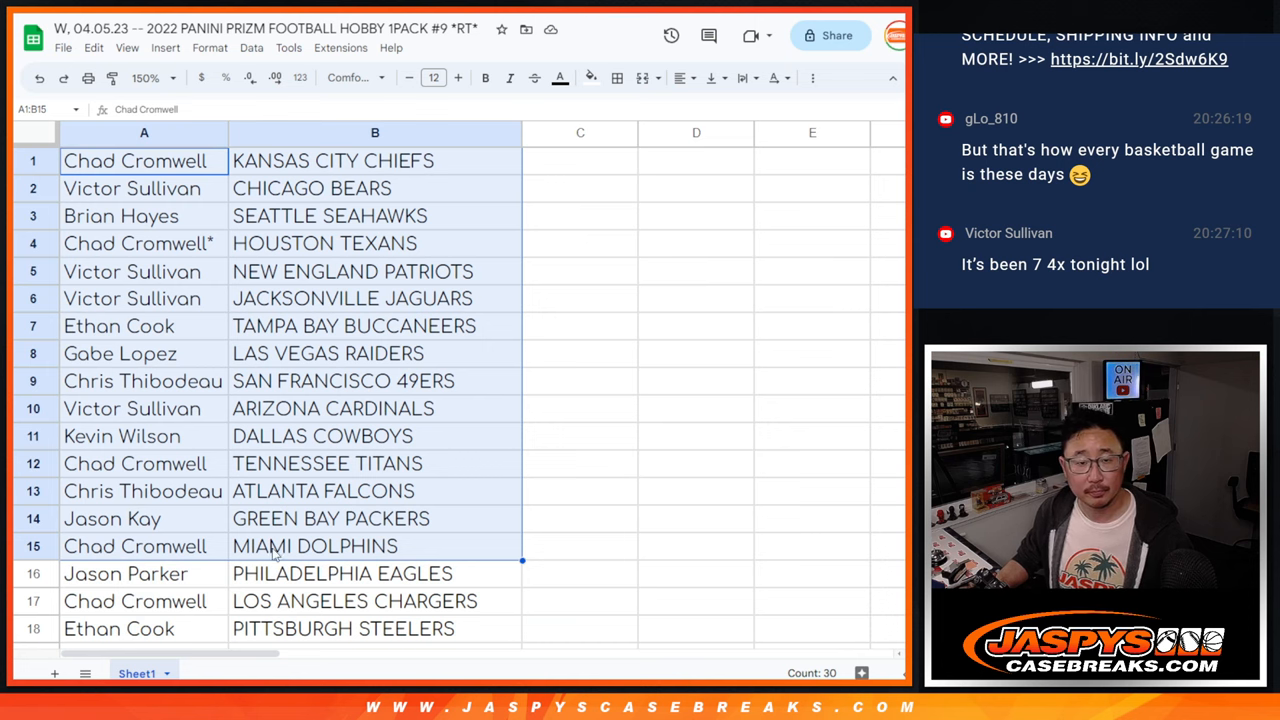
scroll(down, 3)
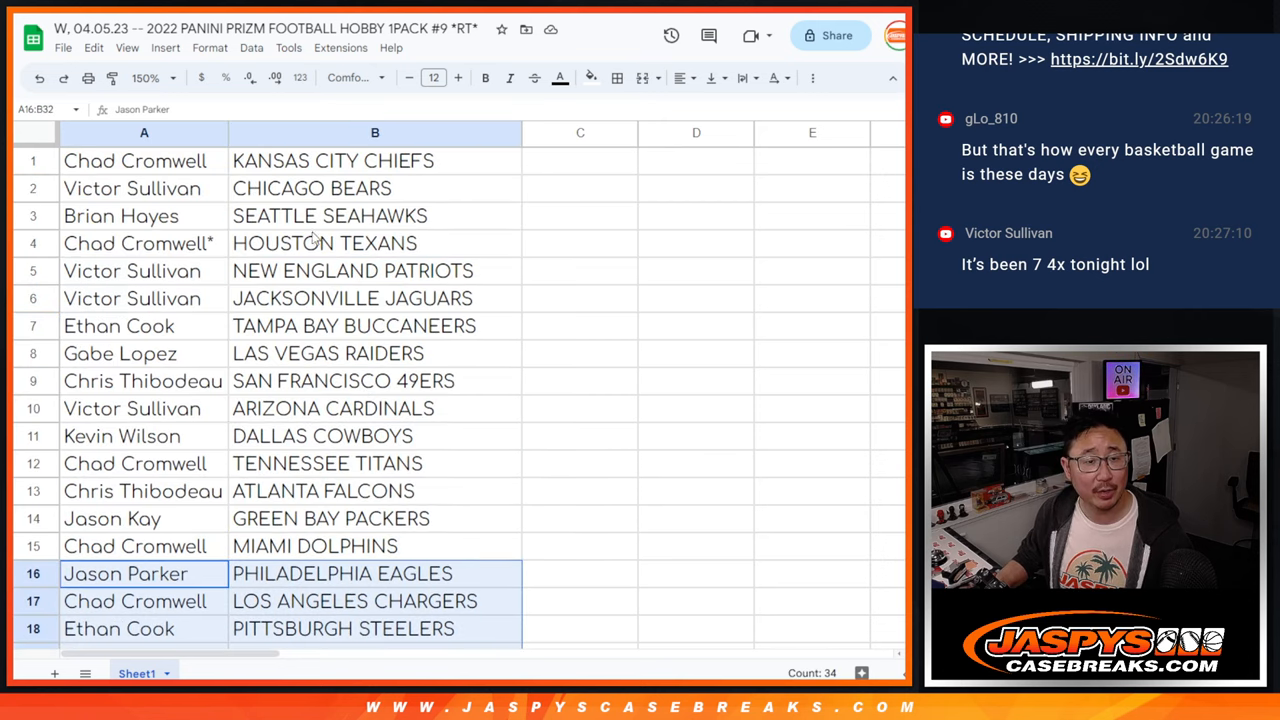
Sort the name and team rows by team A–Z and add all borders.
click(150, 78)
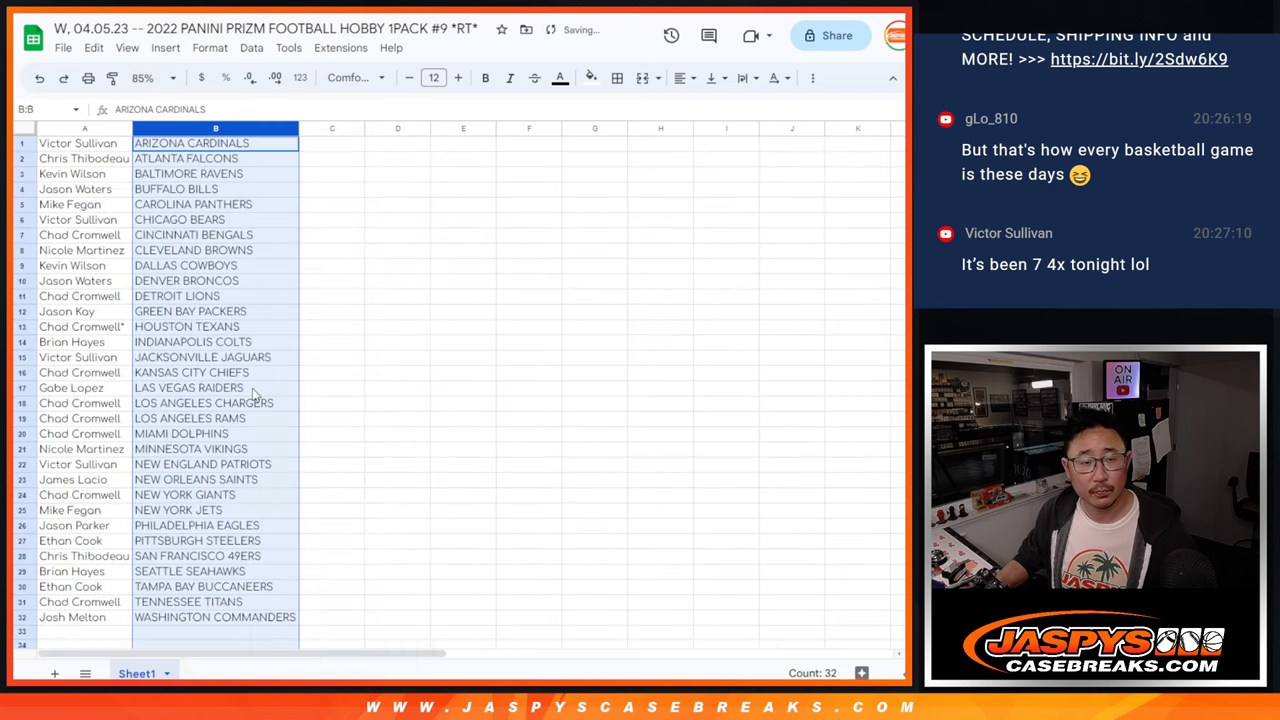
click(616, 78)
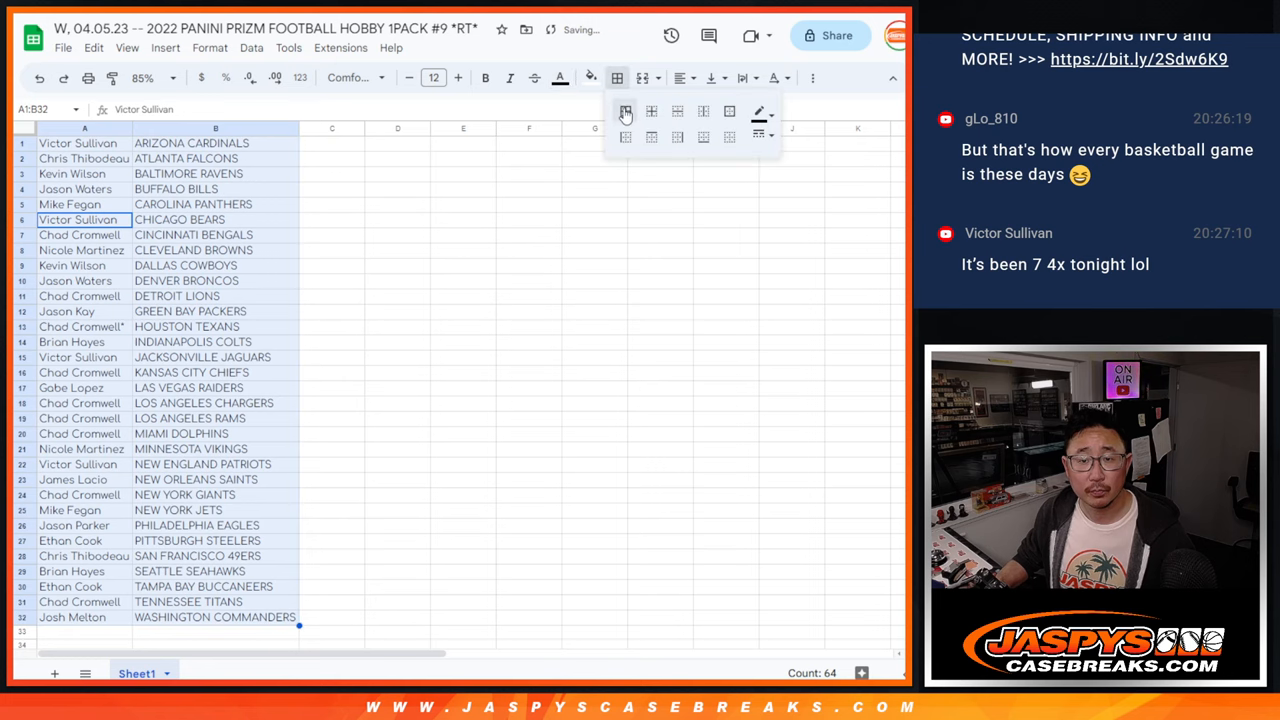
Print the break list as a one-page portrait sheet.
key(ctrl+p)
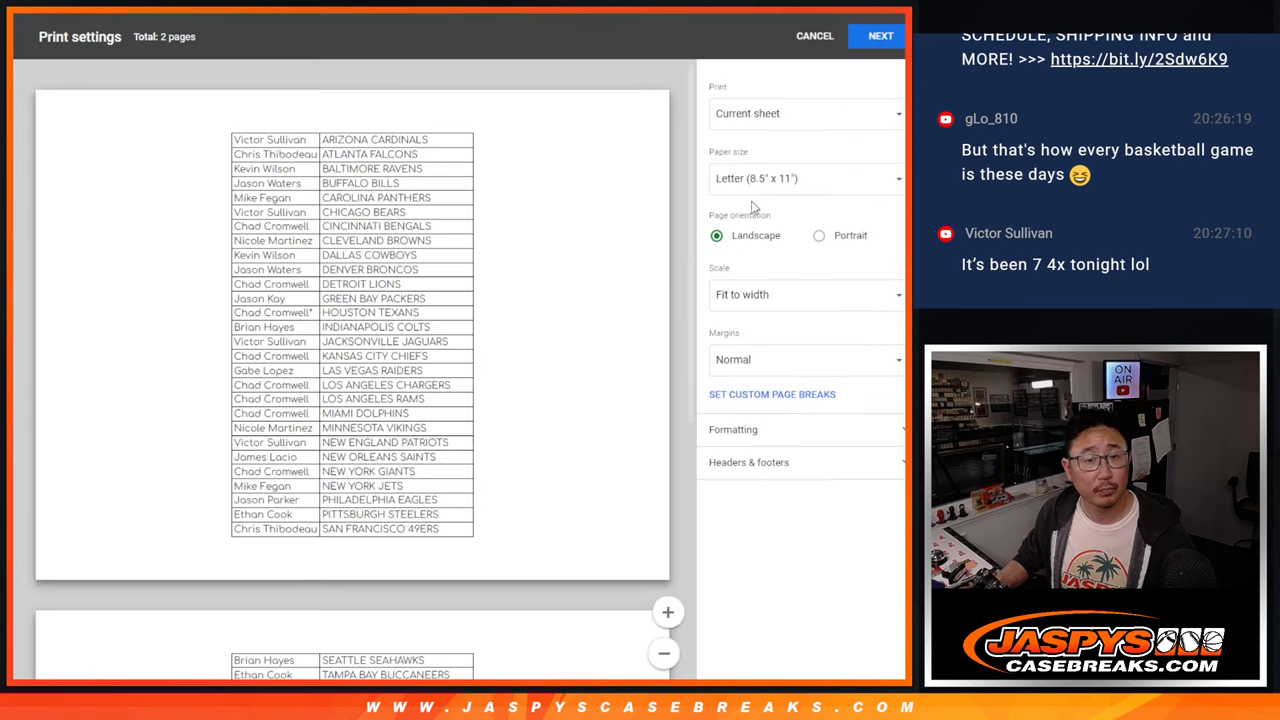
click(820, 236)
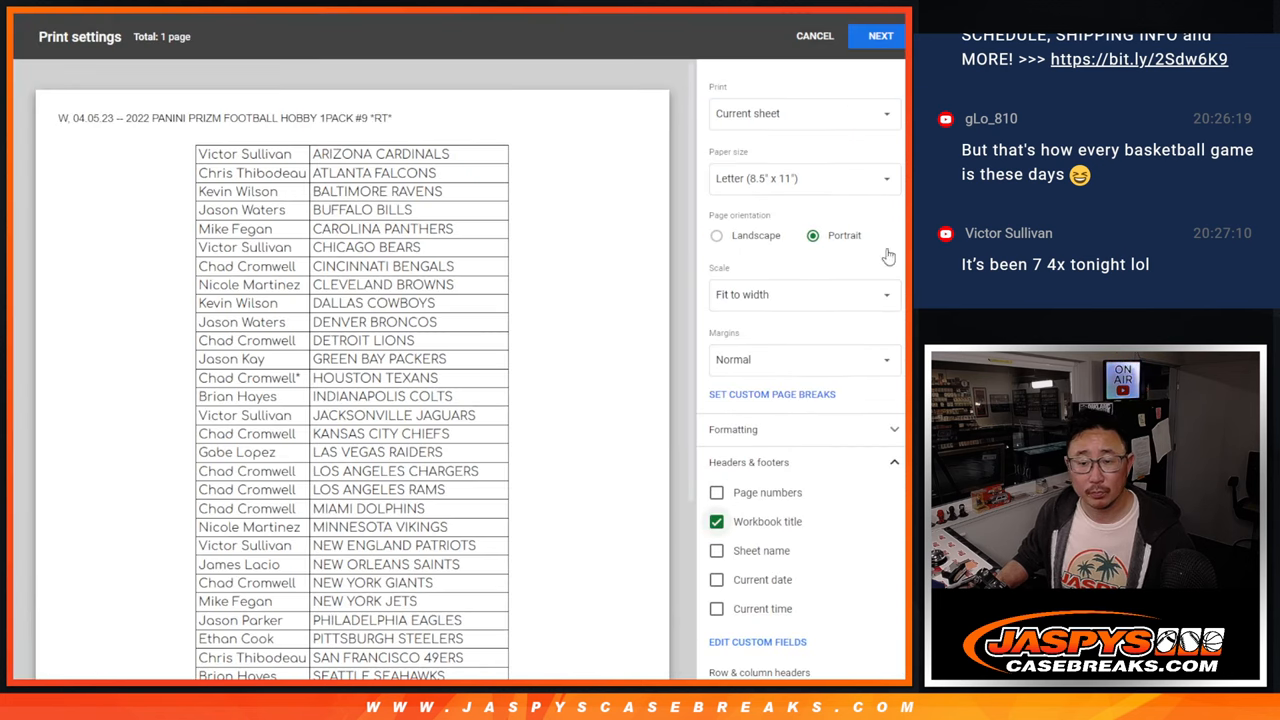
click(880, 36)
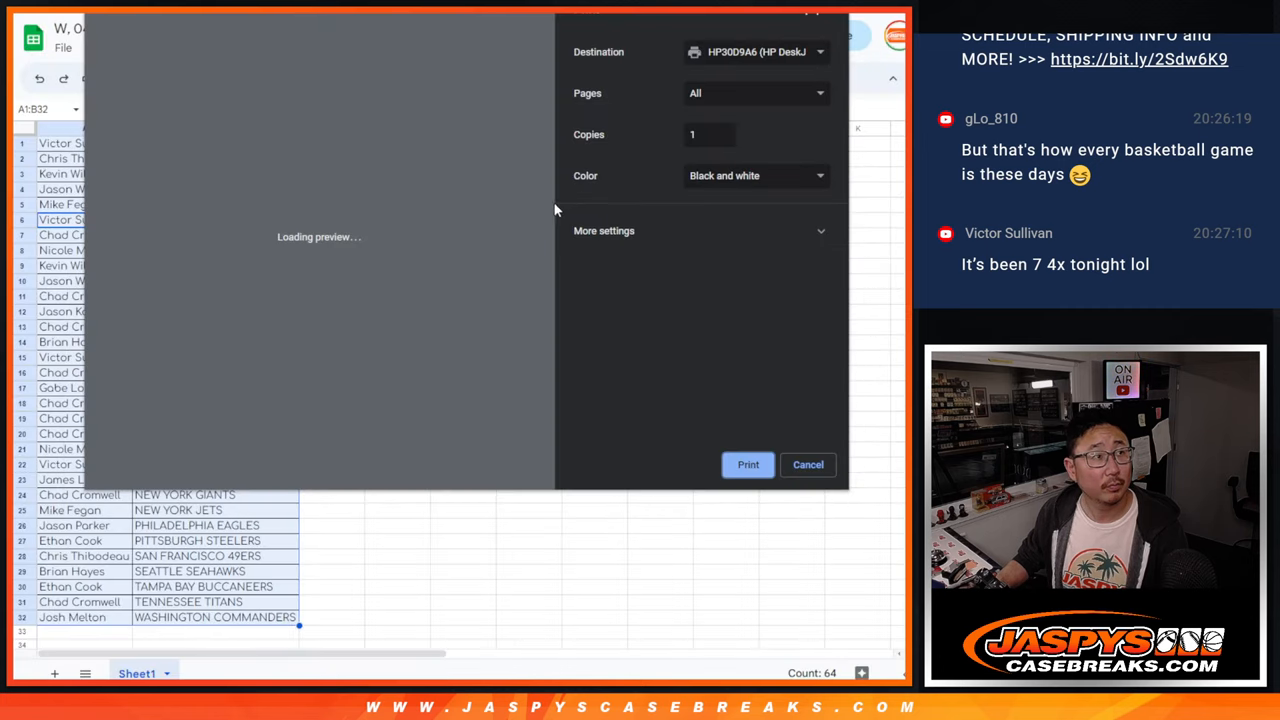
click(808, 464)
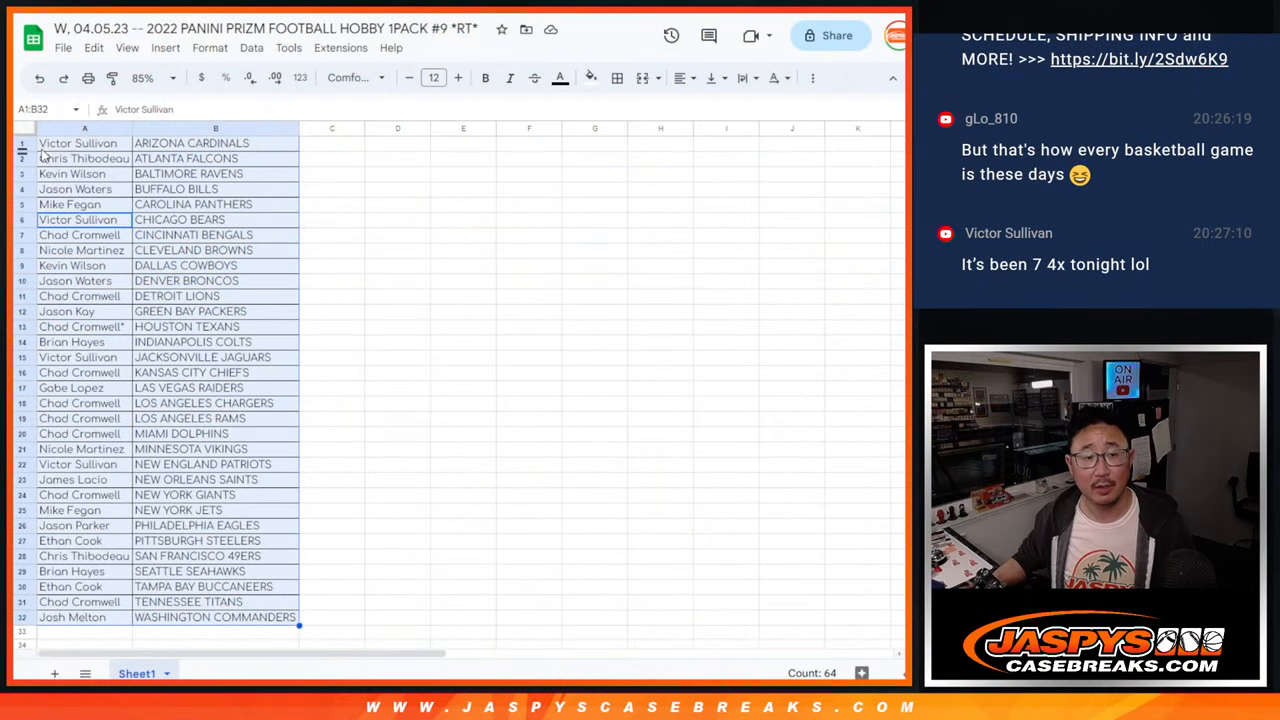
Bring the RANDOM.ORG list form with the pasted customer names into view.
scroll(down, 3)
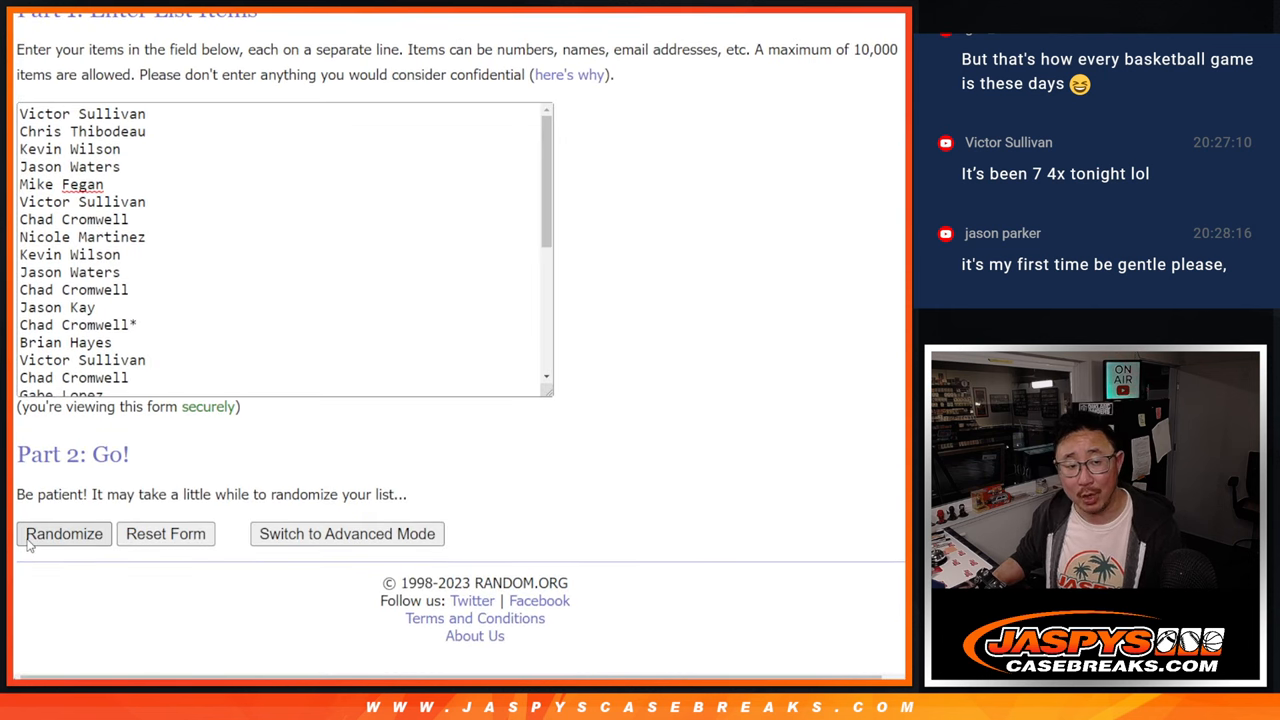
Randomize the customer name list repeatedly and review the resulting 32-name order.
click(64, 532)
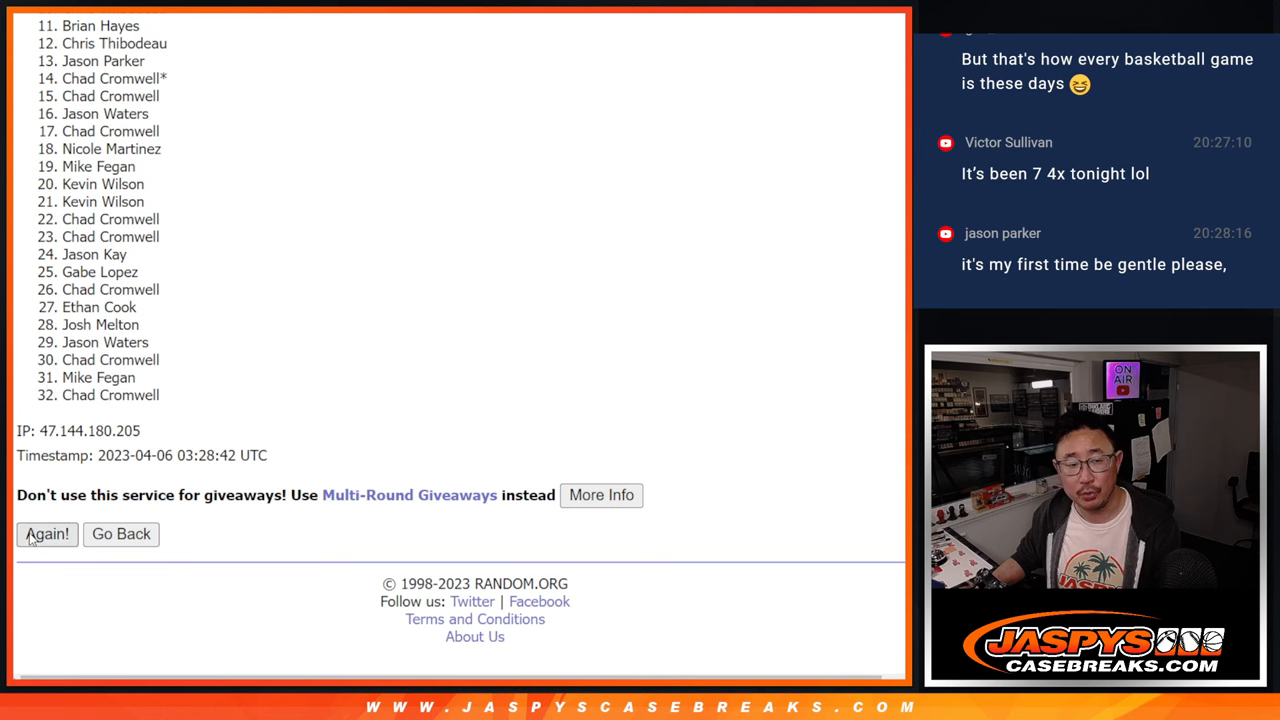
click(46, 532)
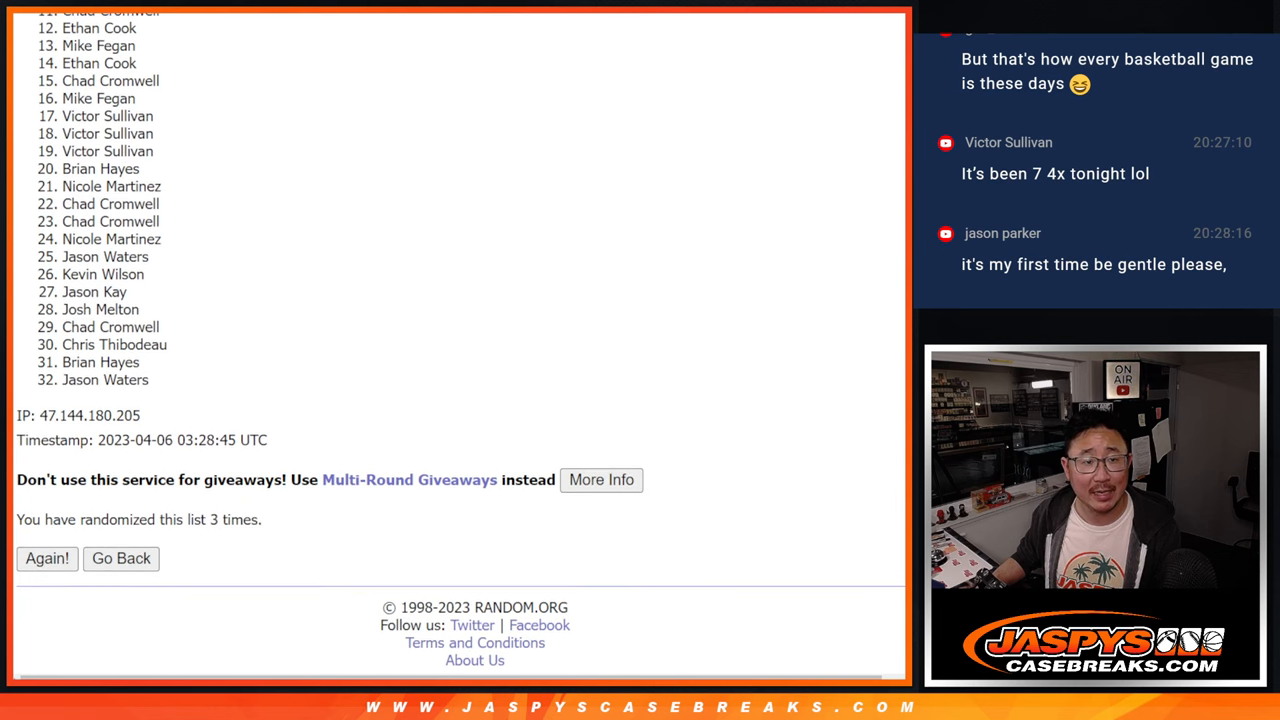
scroll(down, 3)
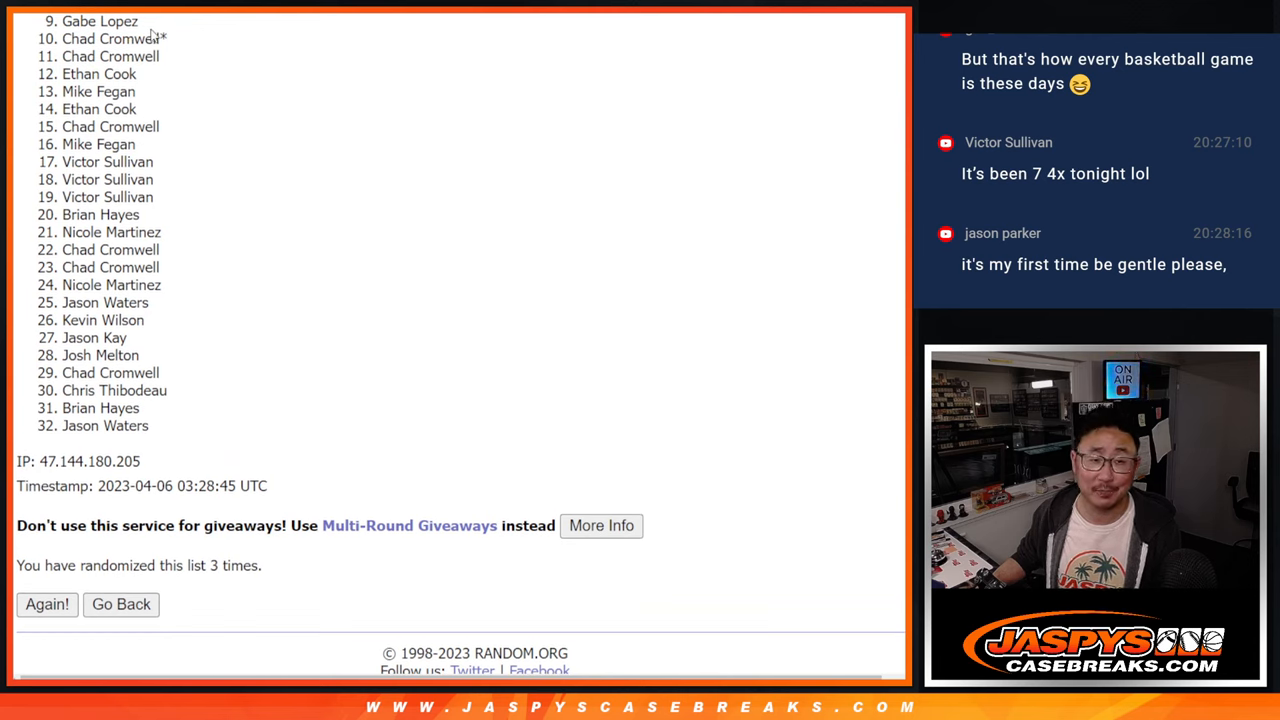
mouse_move(44, 190)
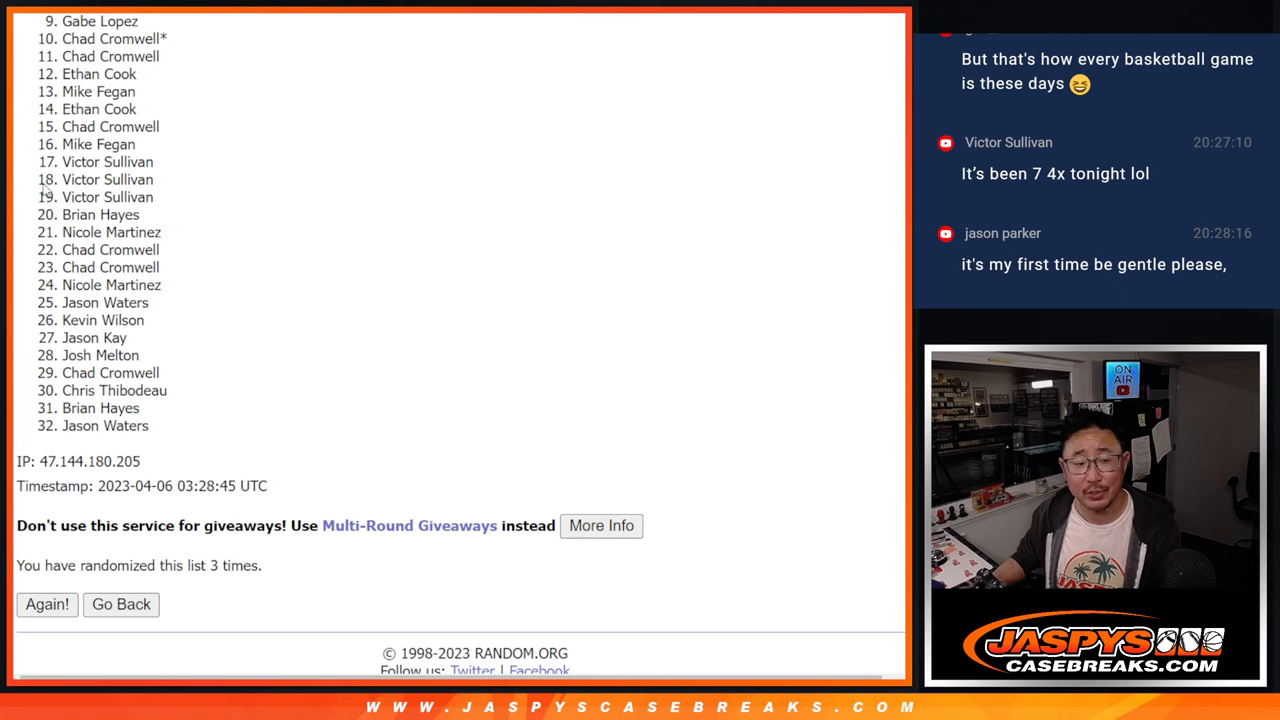
mouse_move(322, 228)
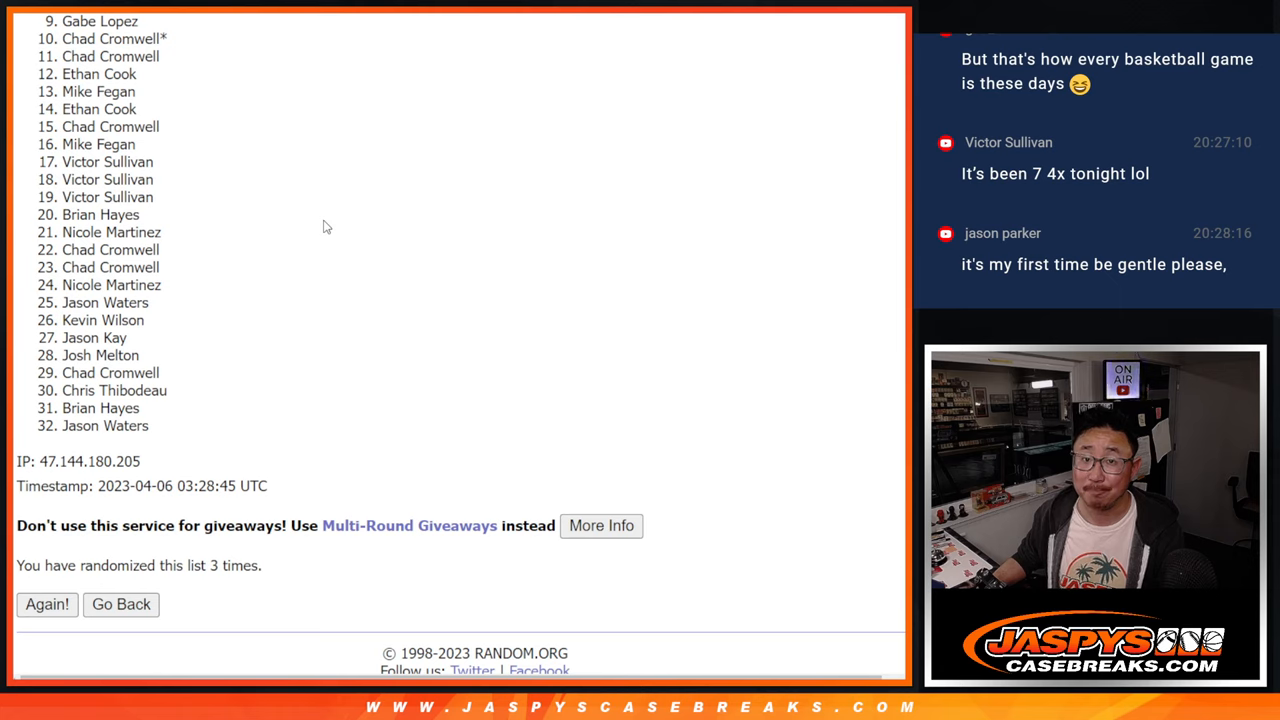
mouse_move(736, 252)
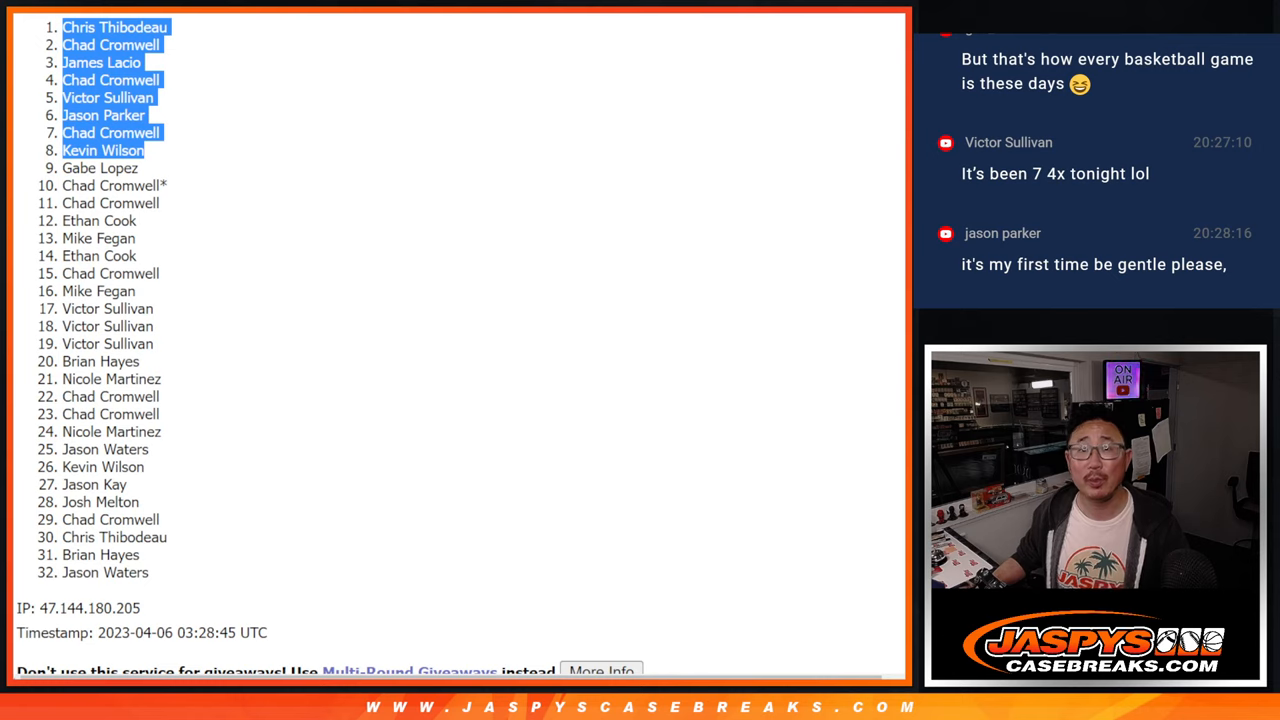
mouse_move(472, 108)
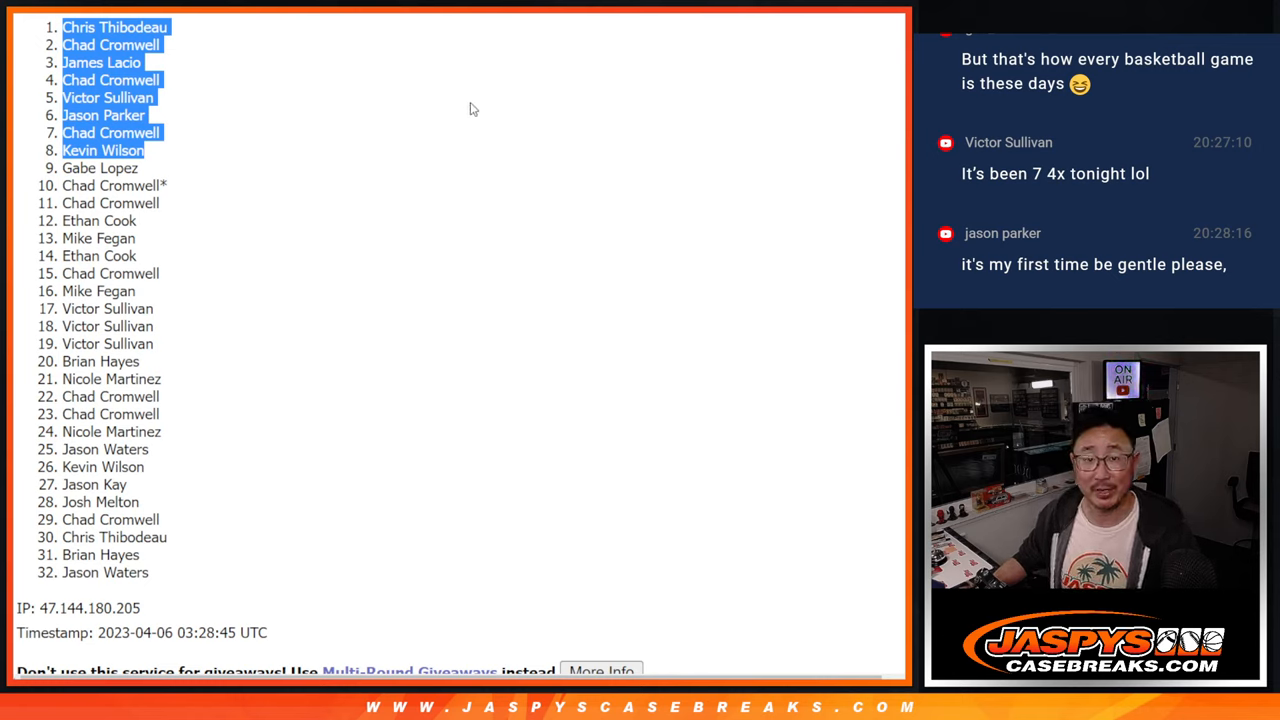